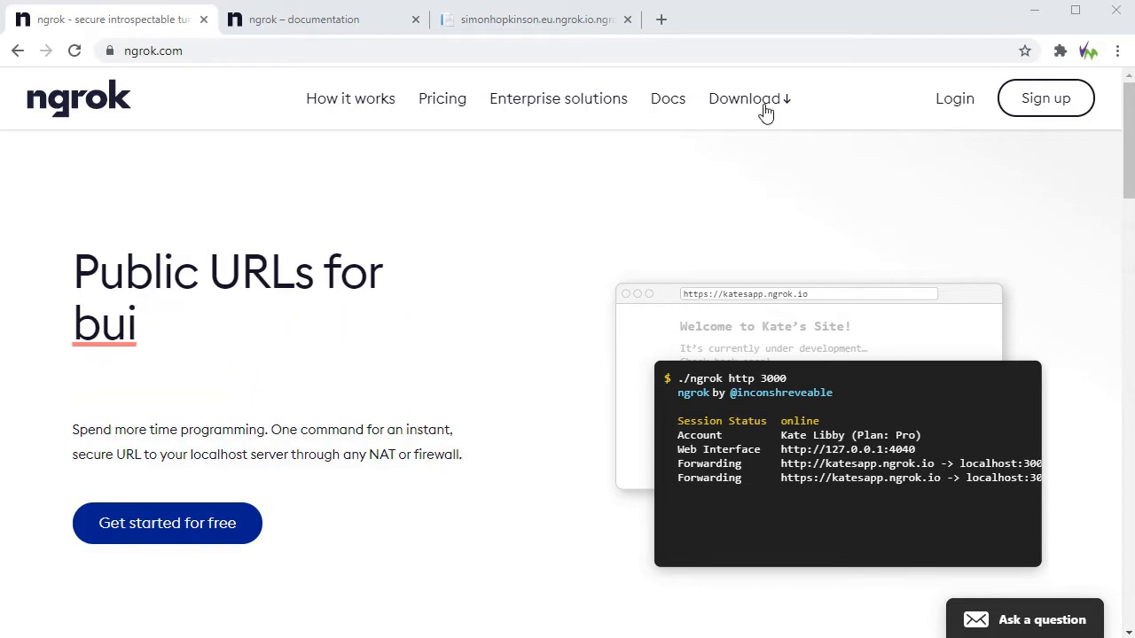
Go to ngrok's Download page and scroll to the unzip, connect-account and Fire It Up steps.
click(745, 99)
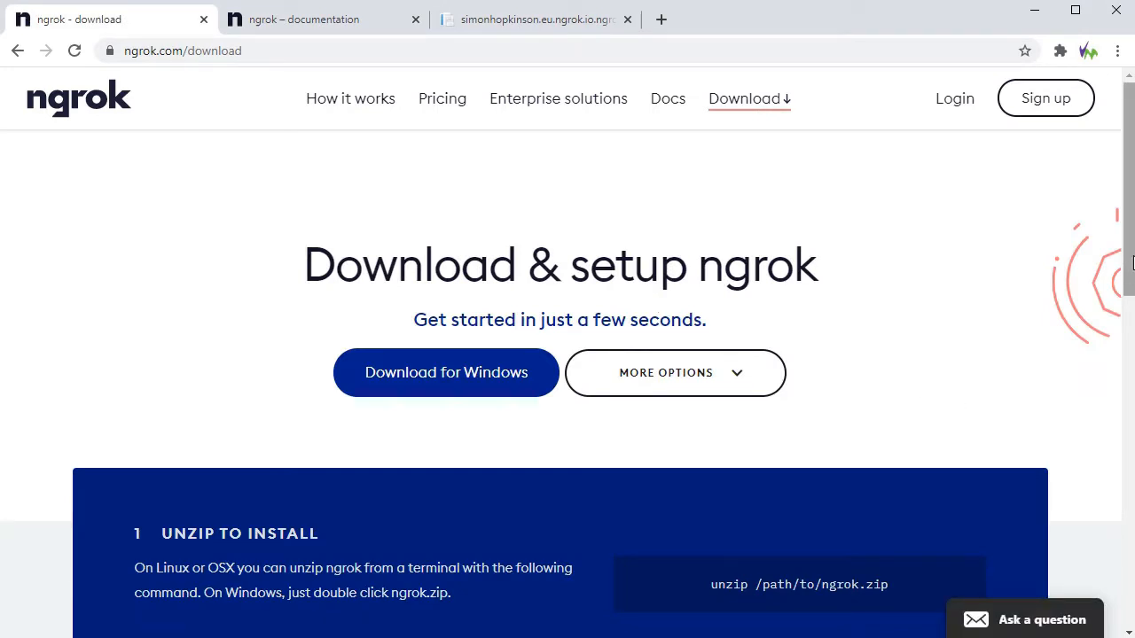
scroll(down, 3)
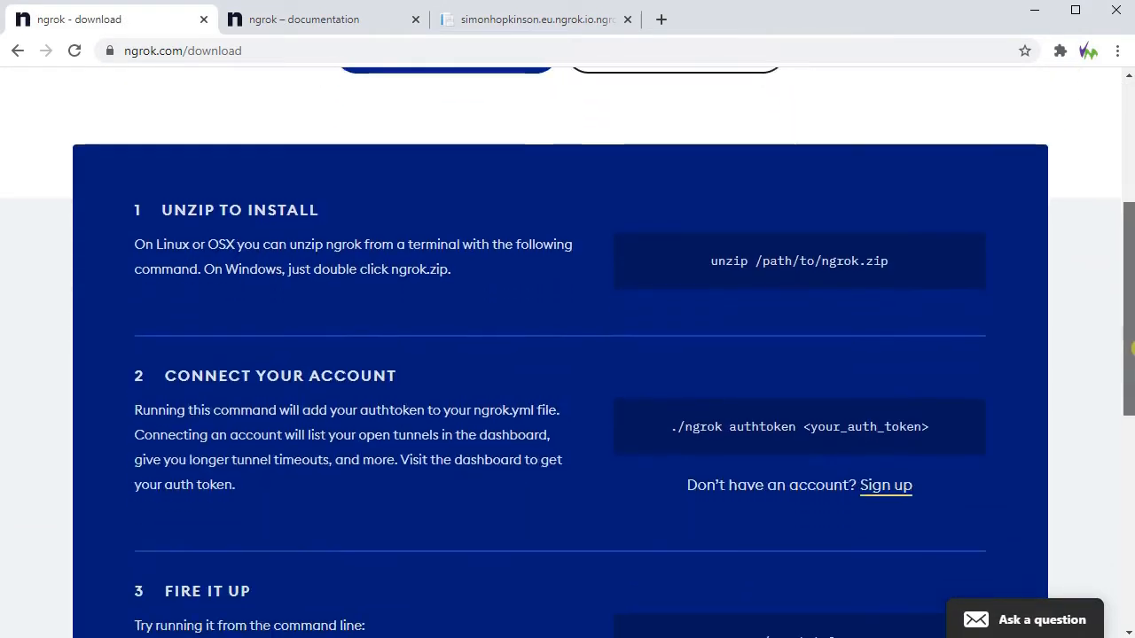
scroll(down, 3)
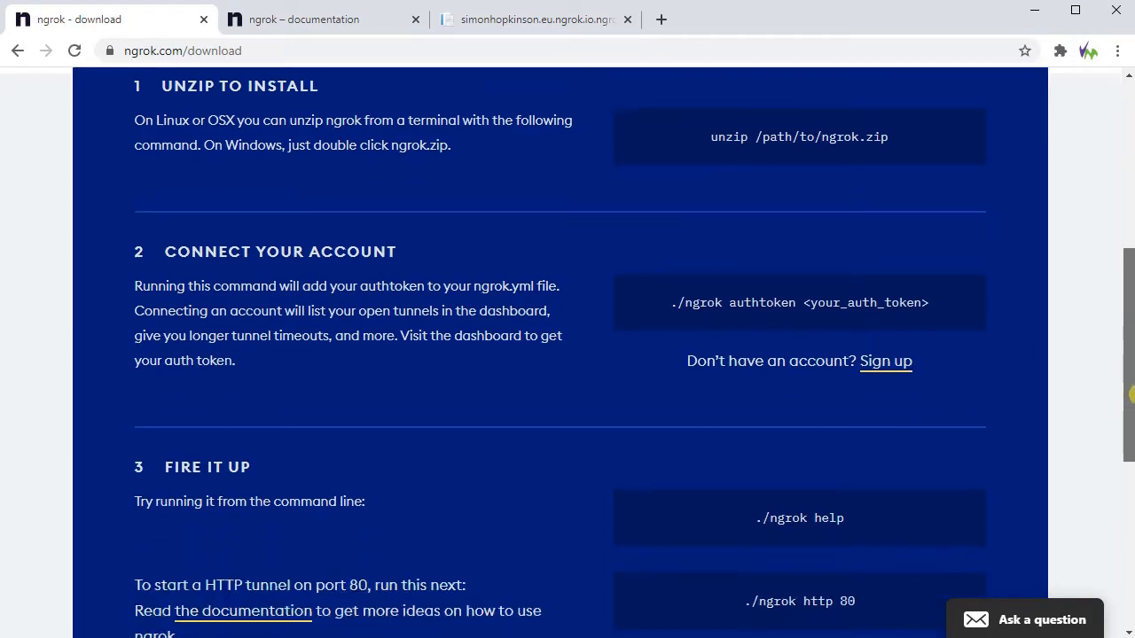
scroll(down, 3)
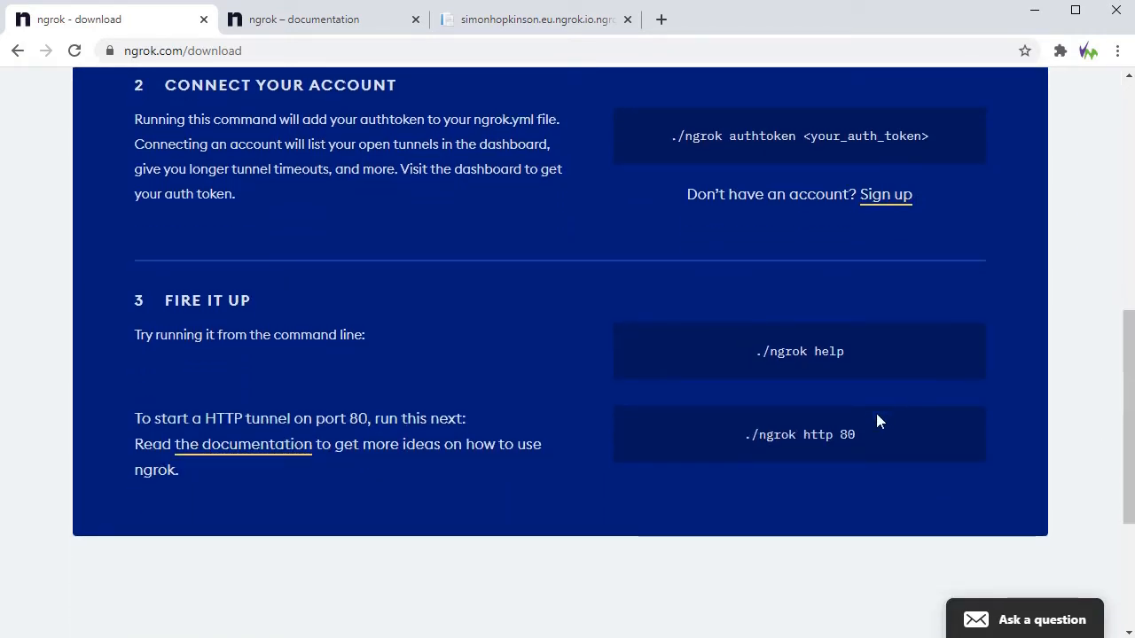
mouse_move(1008, 351)
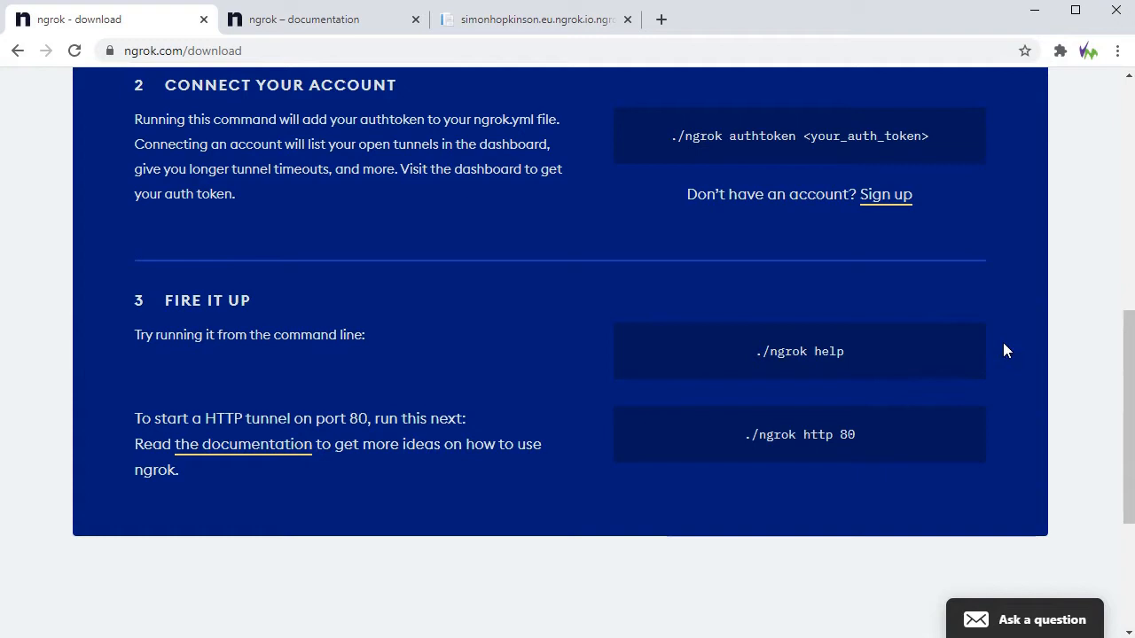
mouse_move(1029, 337)
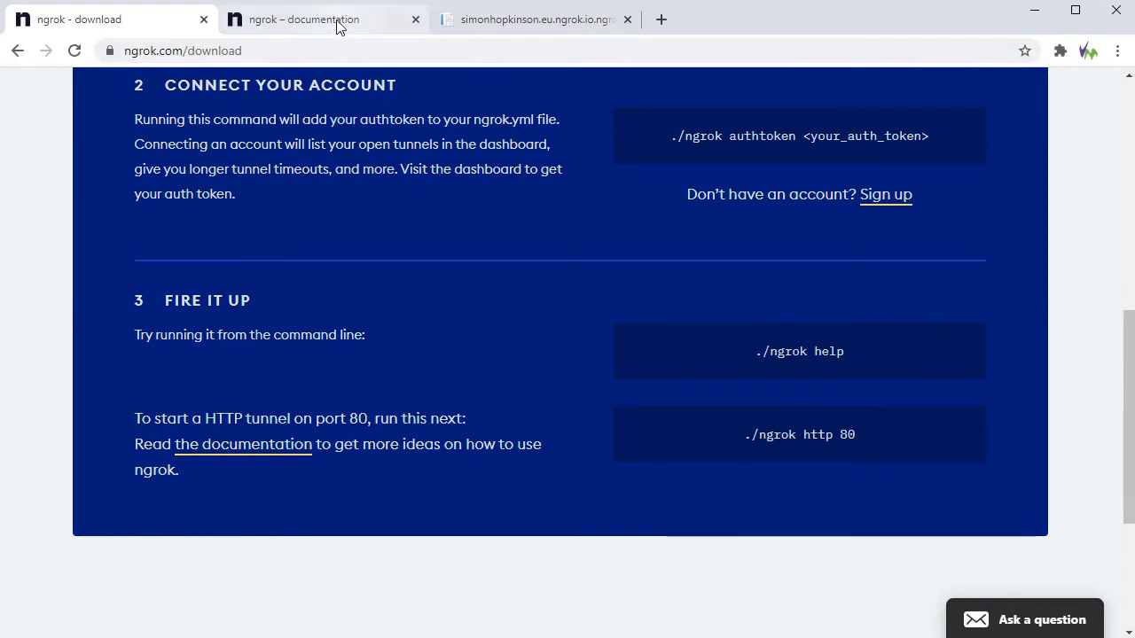
Switch to the ngrok documentation tab showing forwarding to servers on another machine.
click(304, 18)
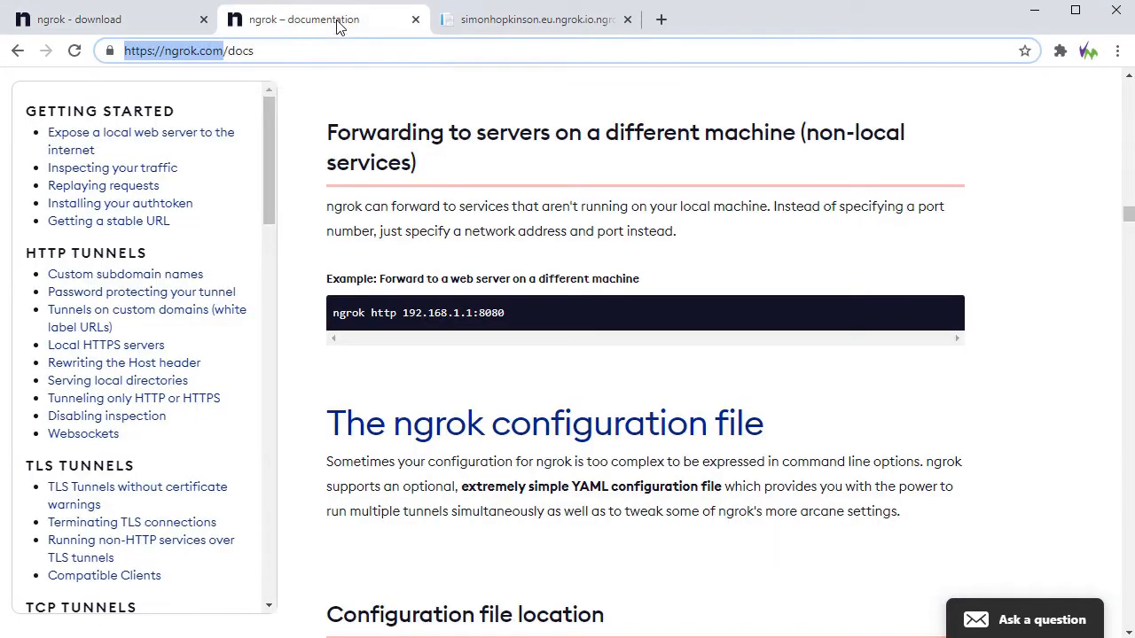
mouse_move(961, 160)
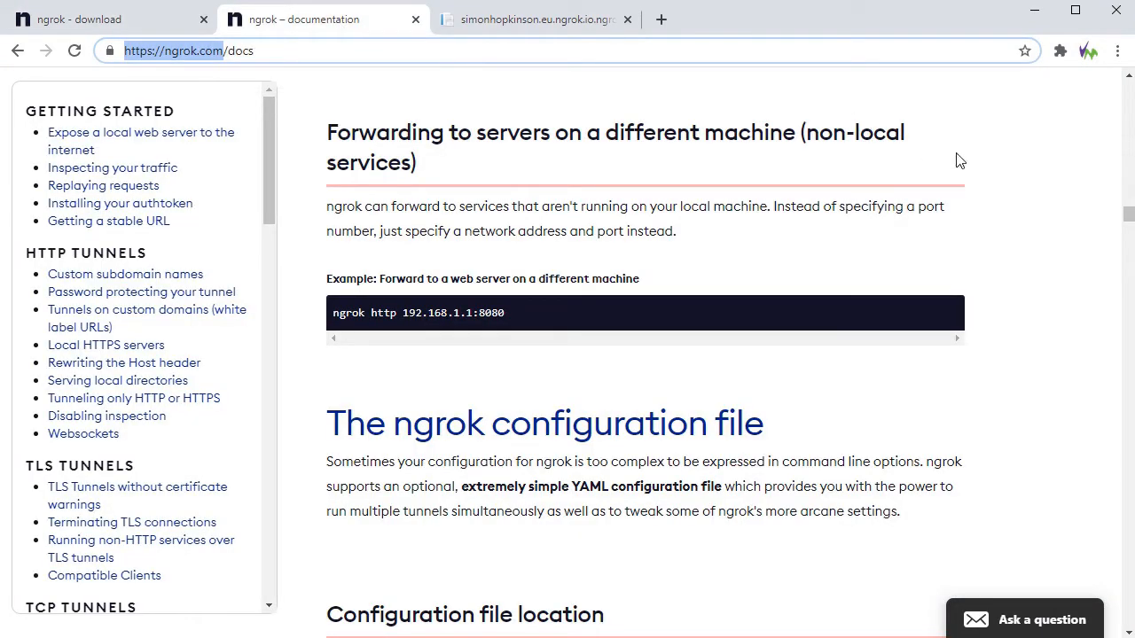
mouse_move(1050, 187)
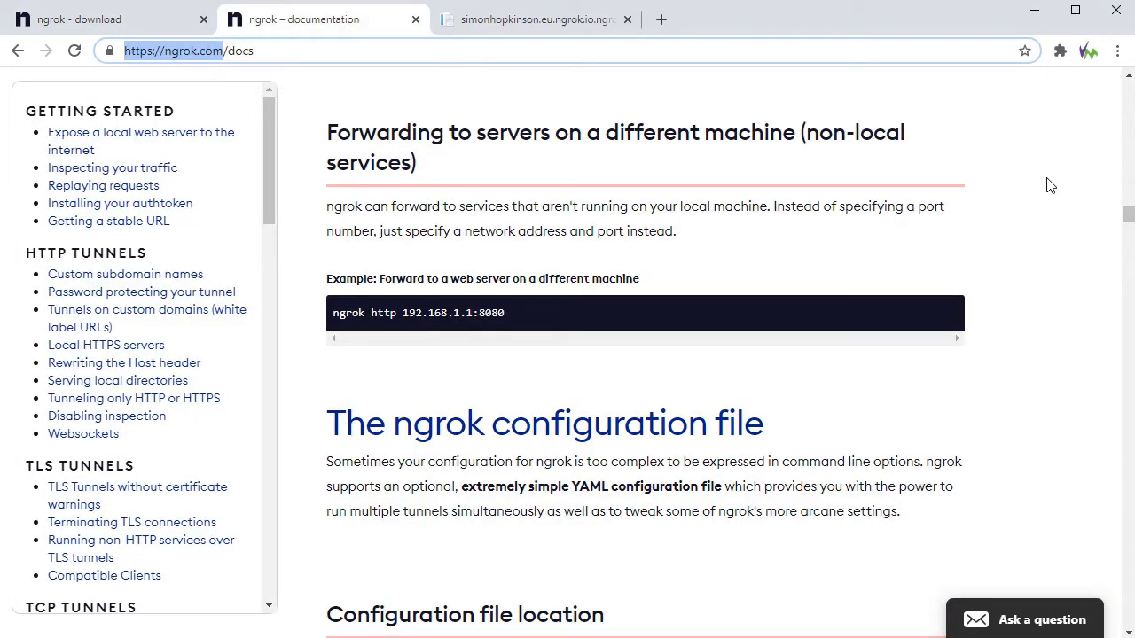
mouse_move(744, 191)
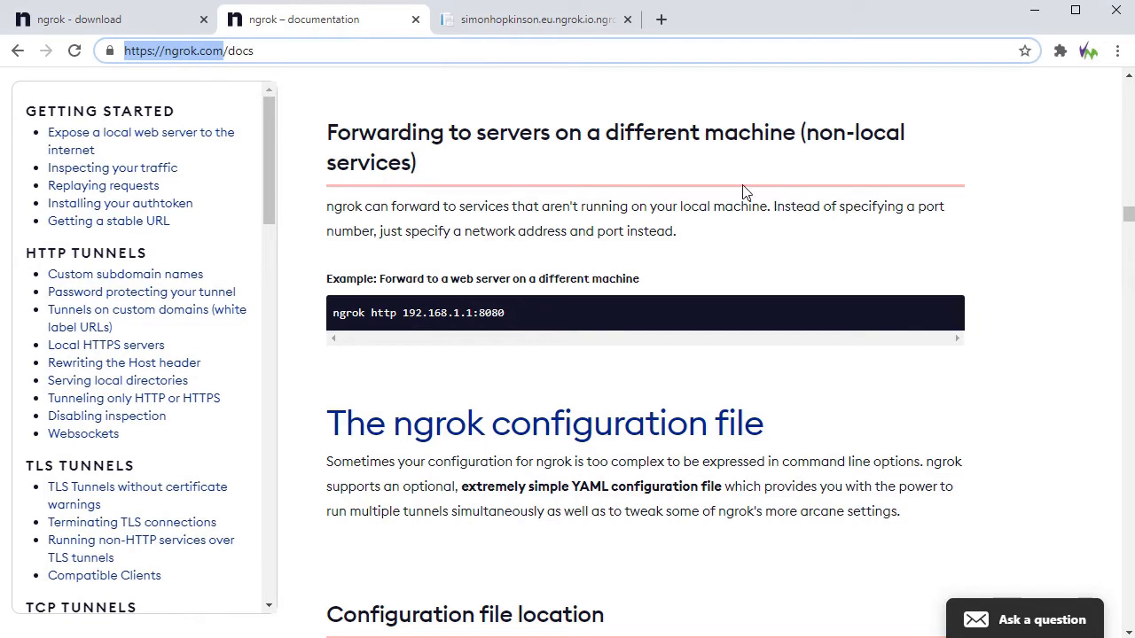
mouse_move(446, 175)
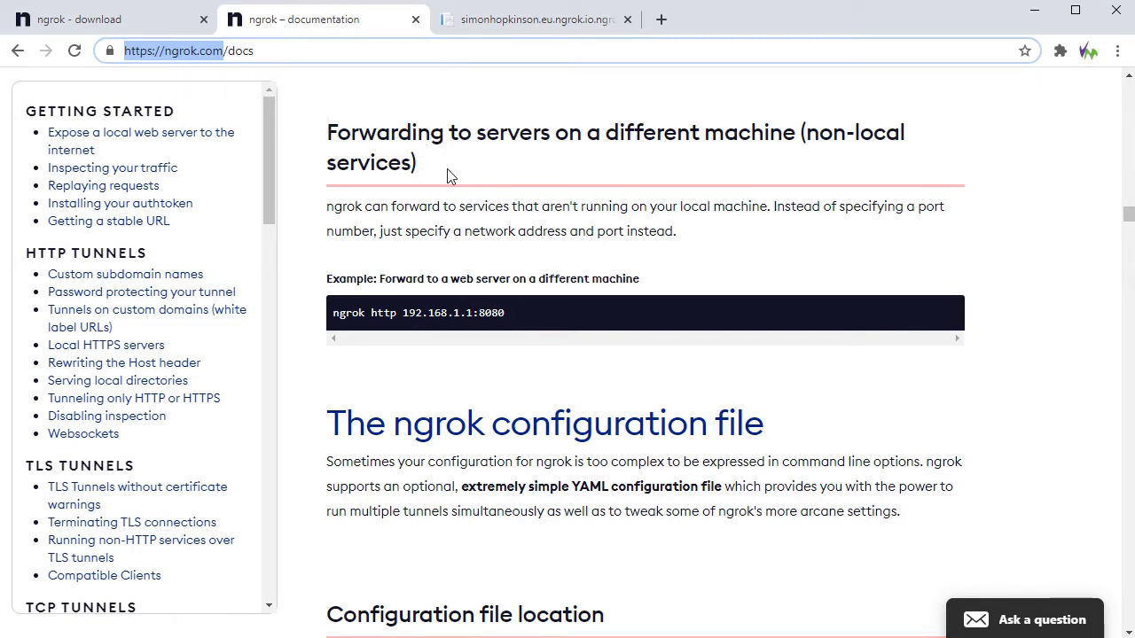
mouse_move(783, 251)
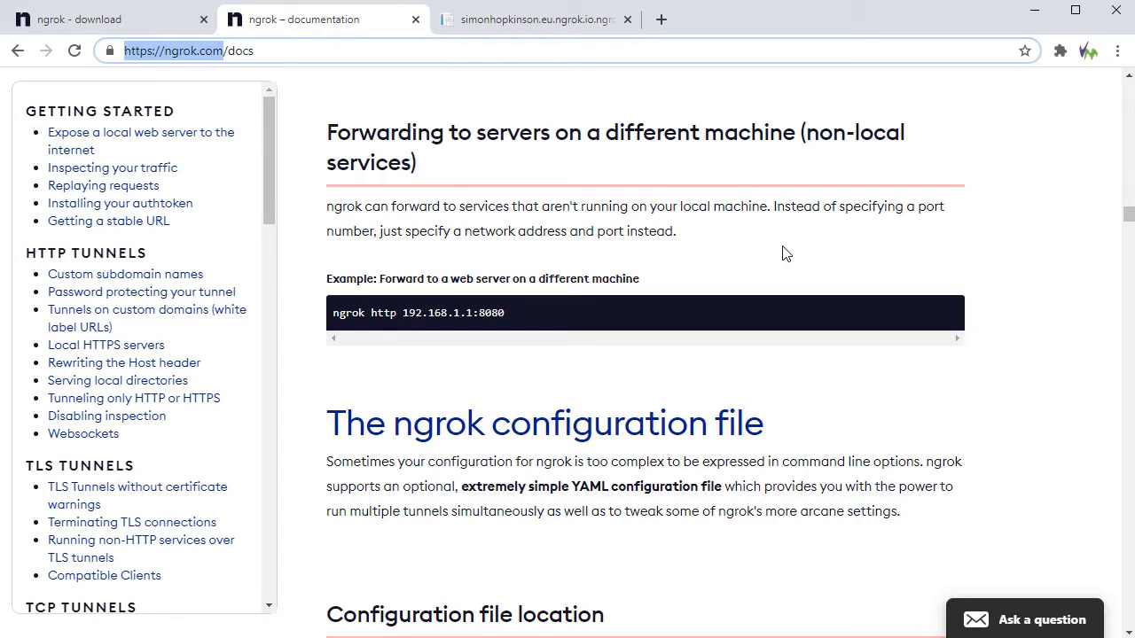
mouse_move(985, 278)
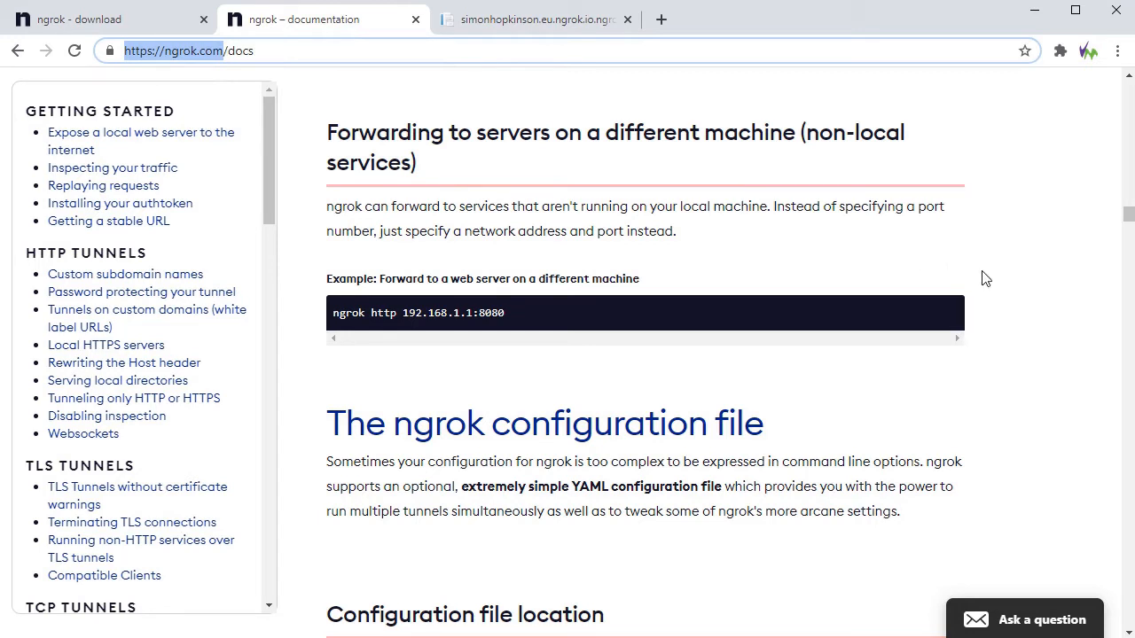
mouse_move(1000, 332)
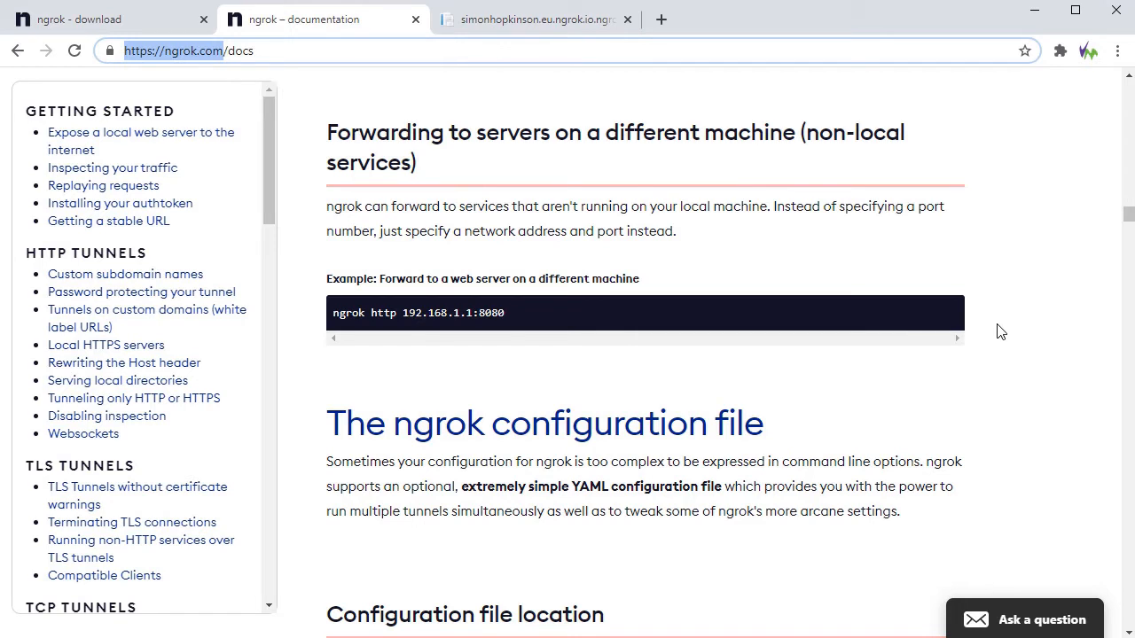
mouse_move(1035, 337)
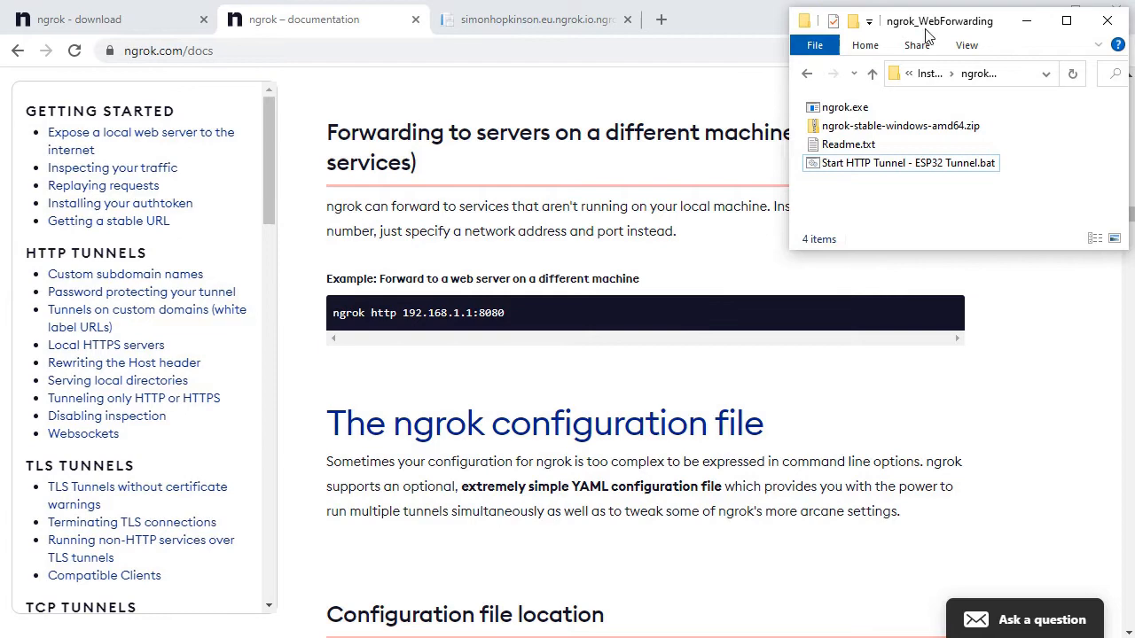
drag(939, 21, 465, 149)
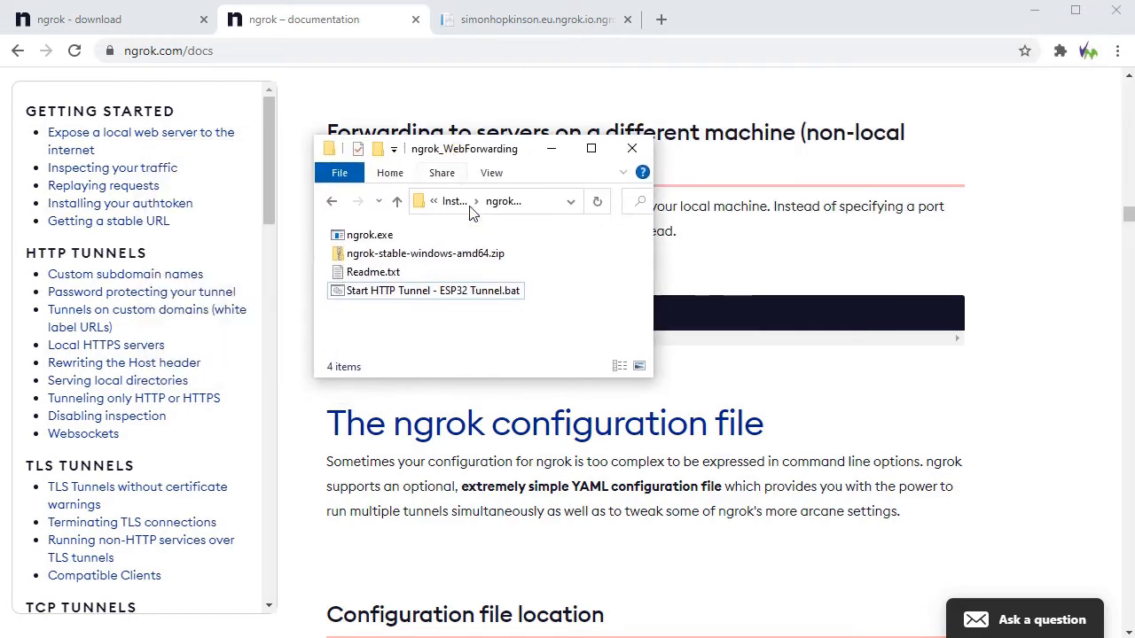
mouse_move(443, 257)
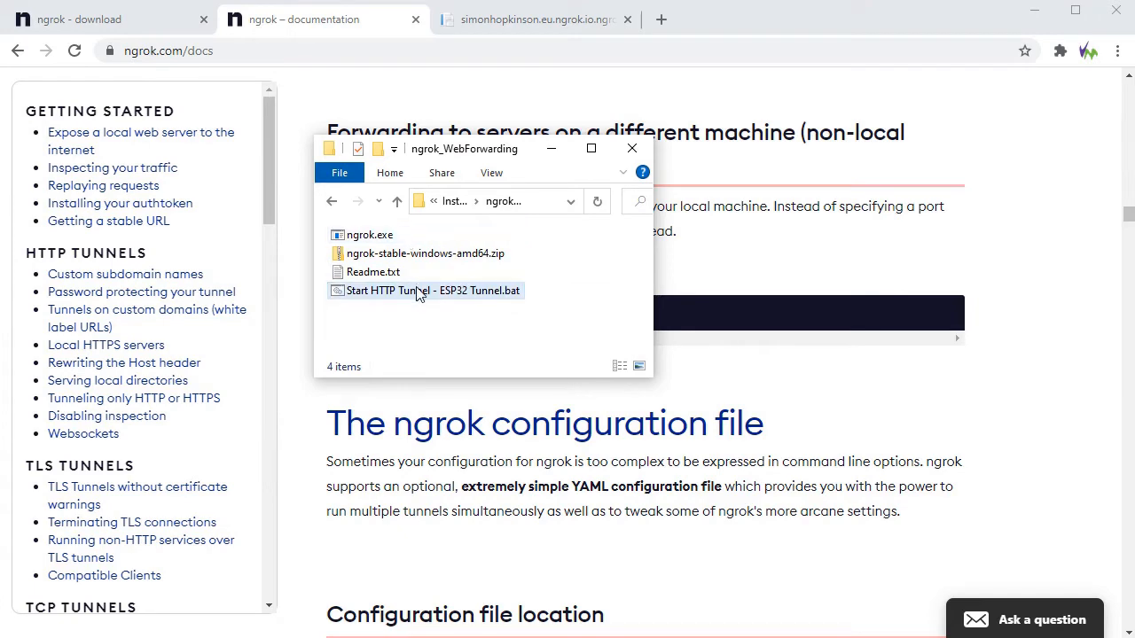
double_click(426, 290)
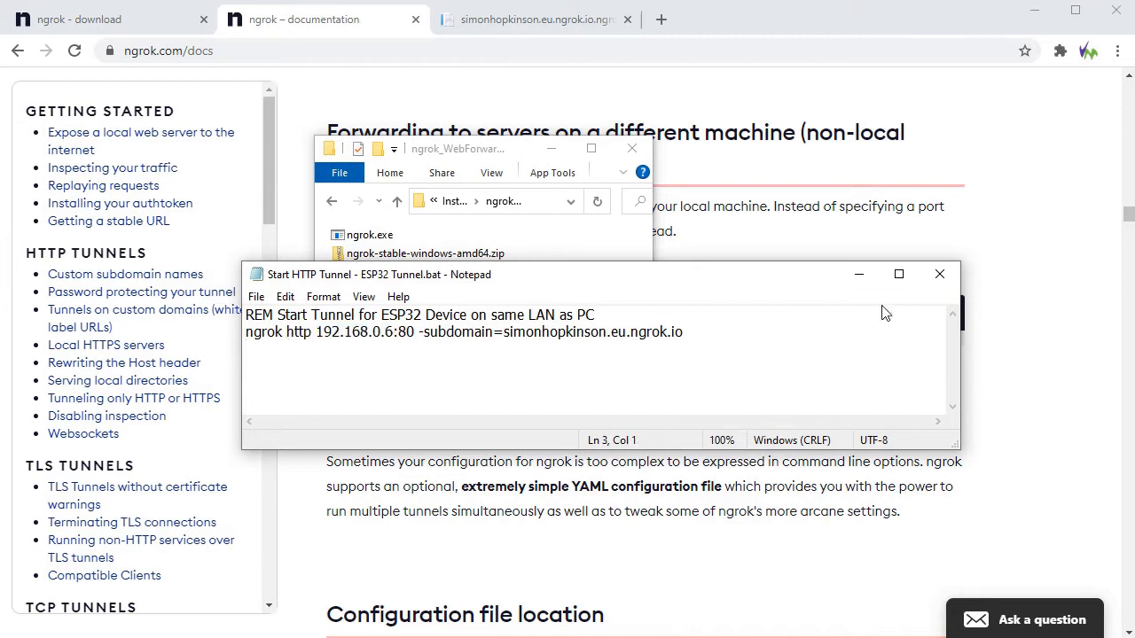
mouse_move(940, 273)
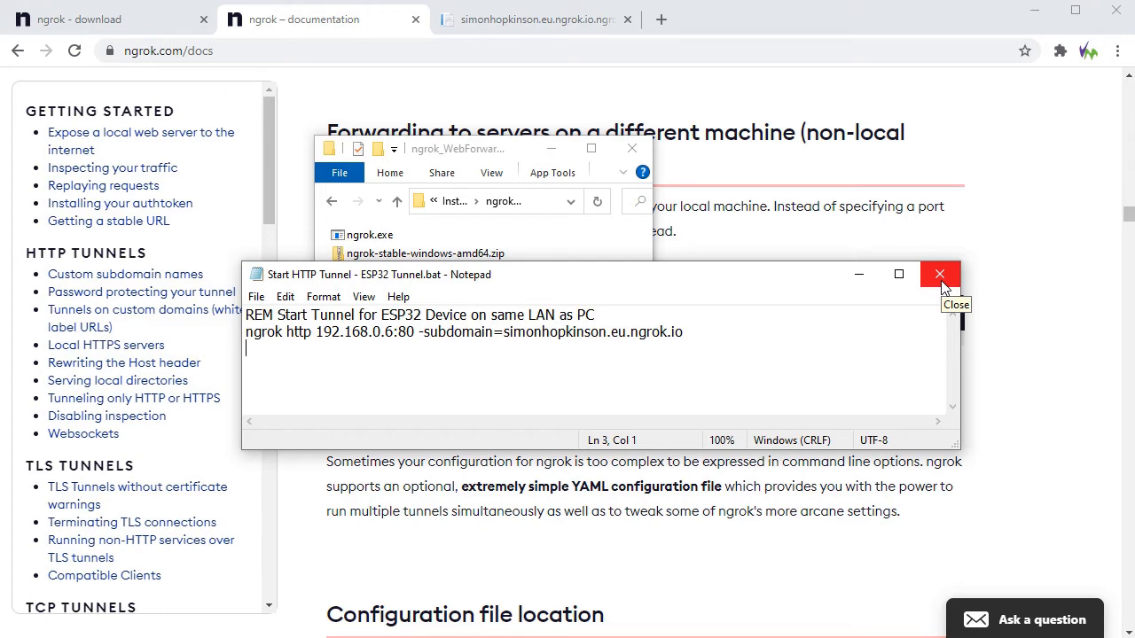
click(939, 273)
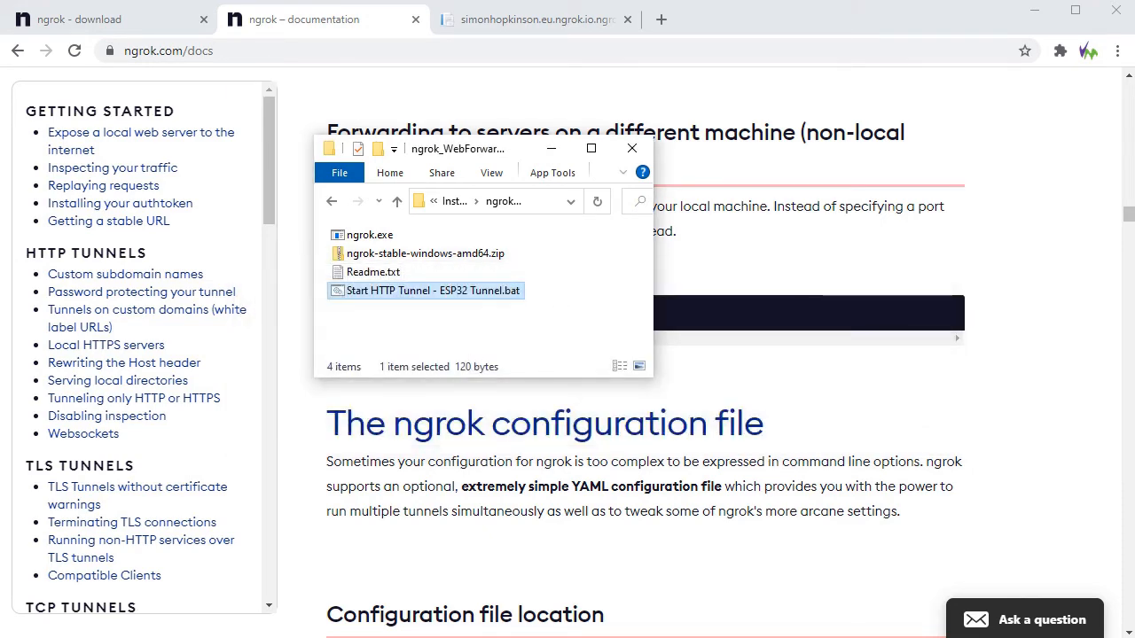
double_click(429, 291)
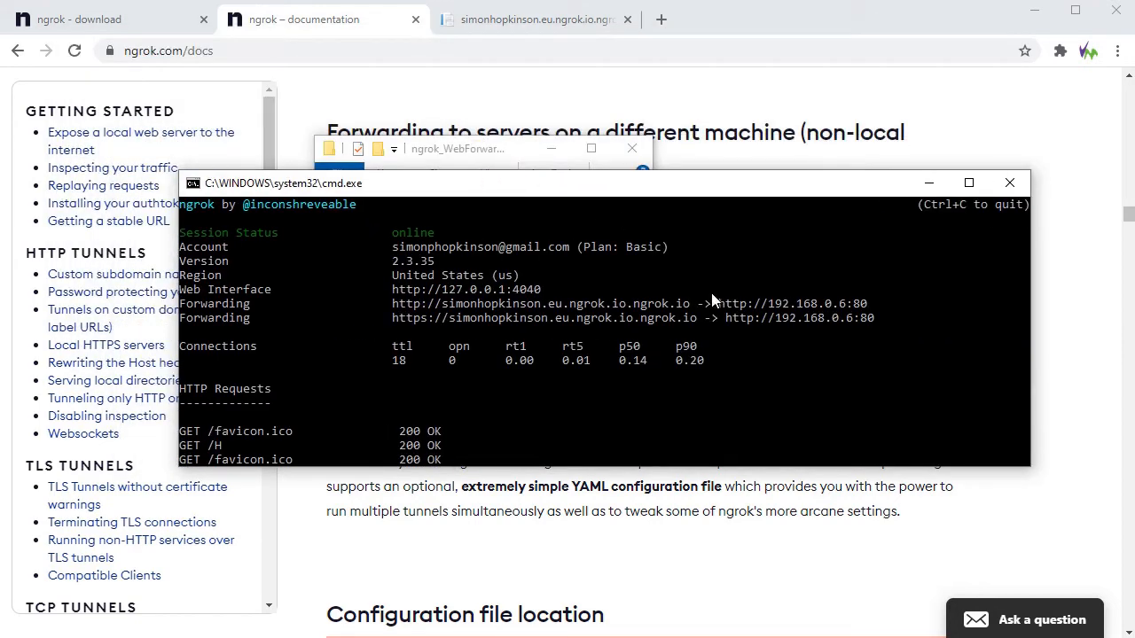
mouse_move(993, 285)
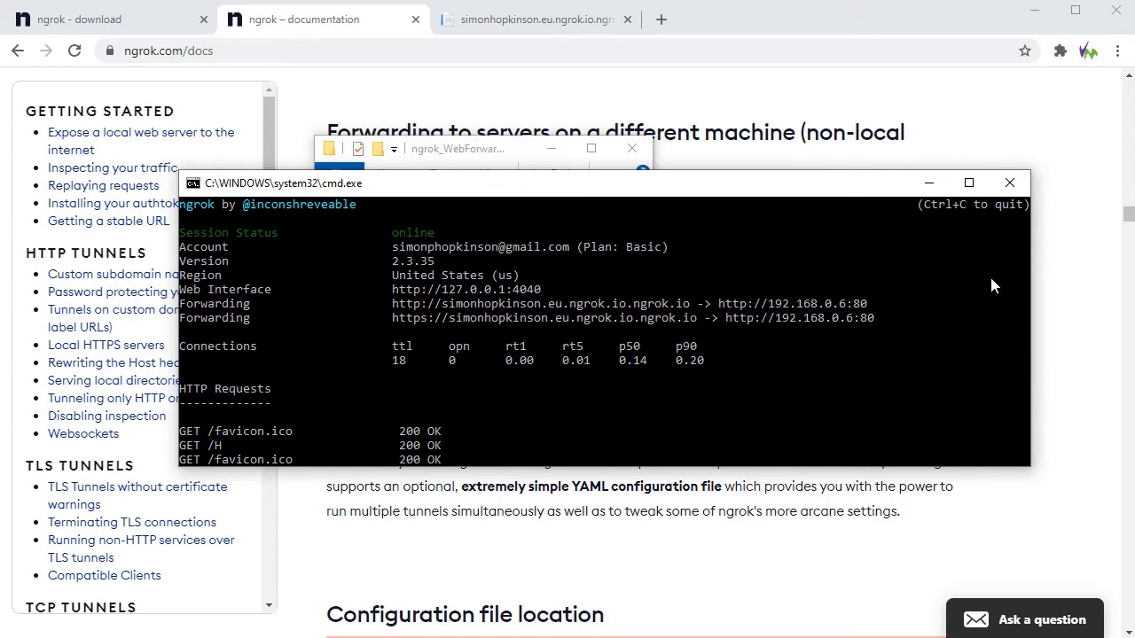
mouse_move(1050, 195)
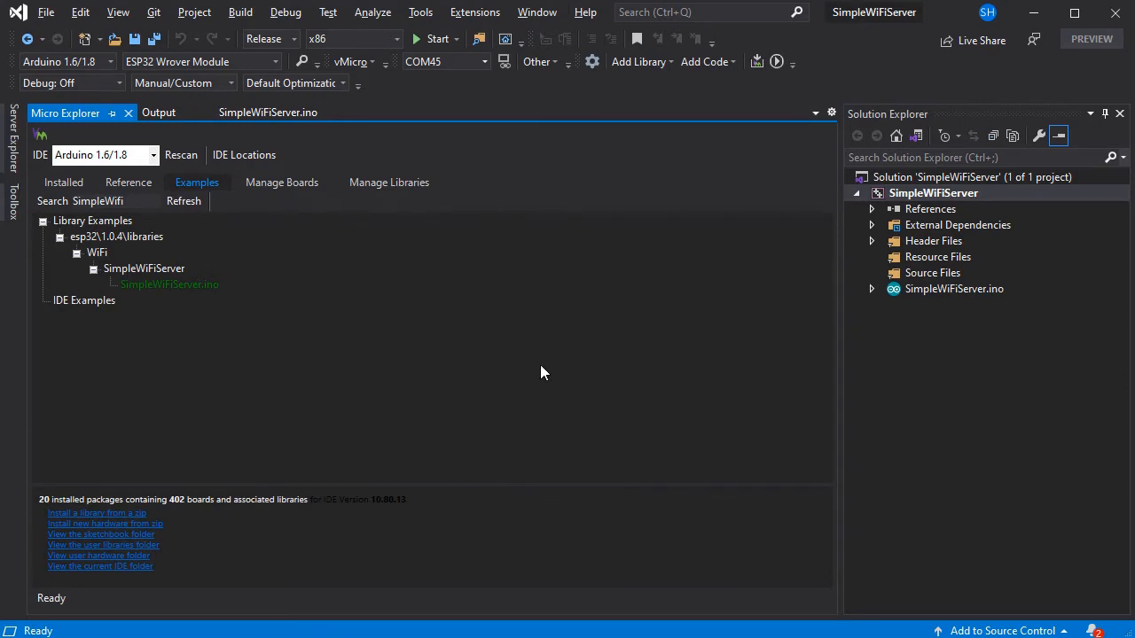
mouse_move(394, 358)
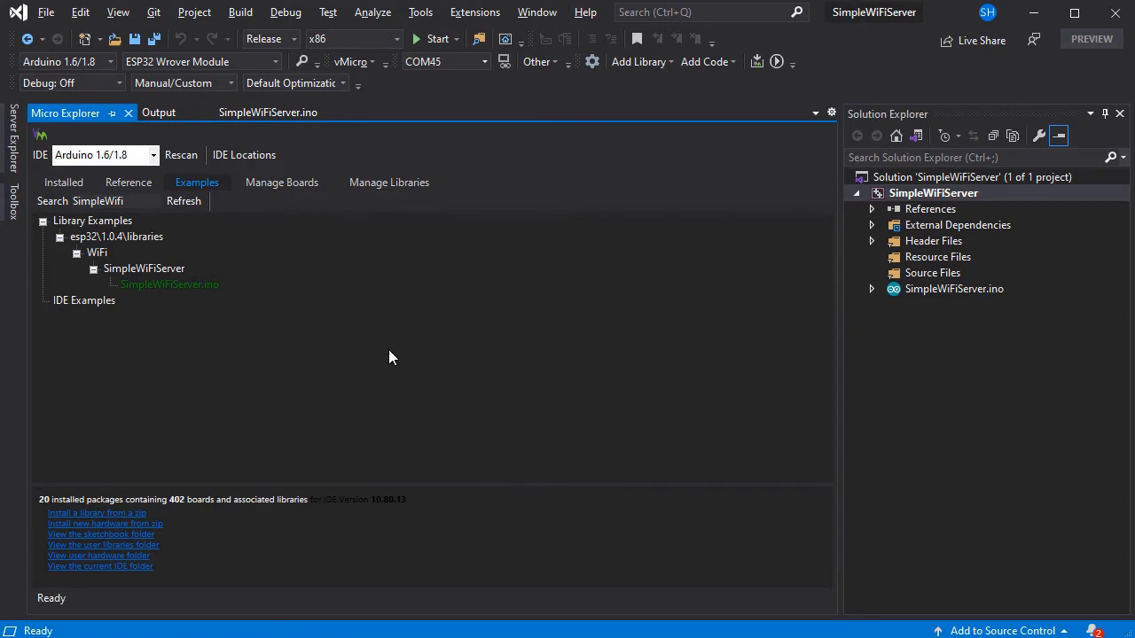
mouse_move(169, 284)
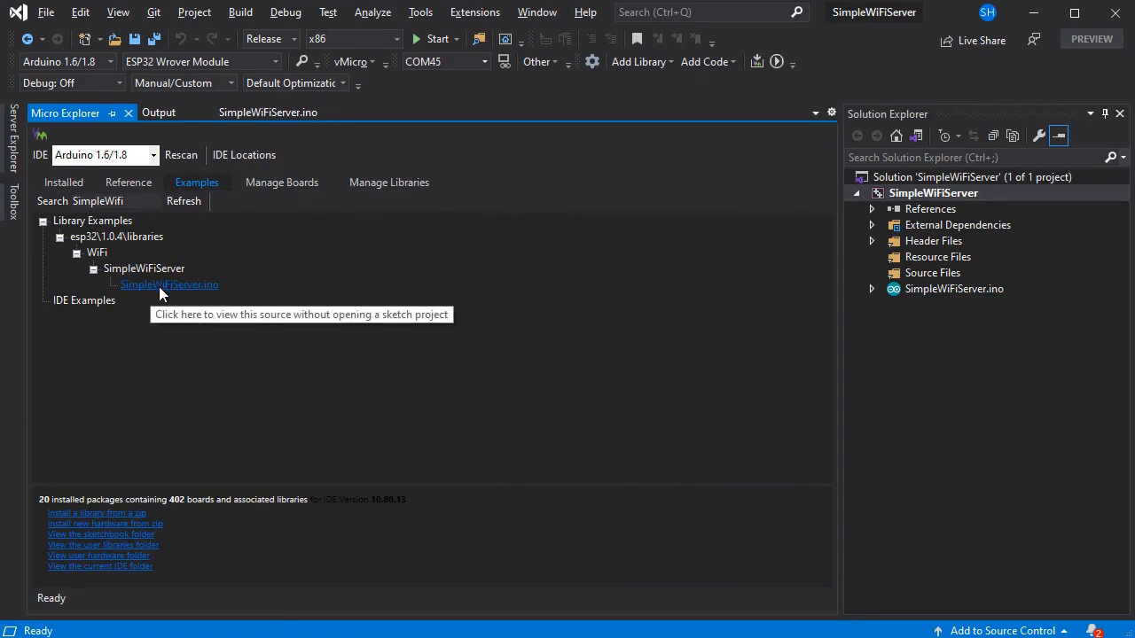
mouse_move(143, 267)
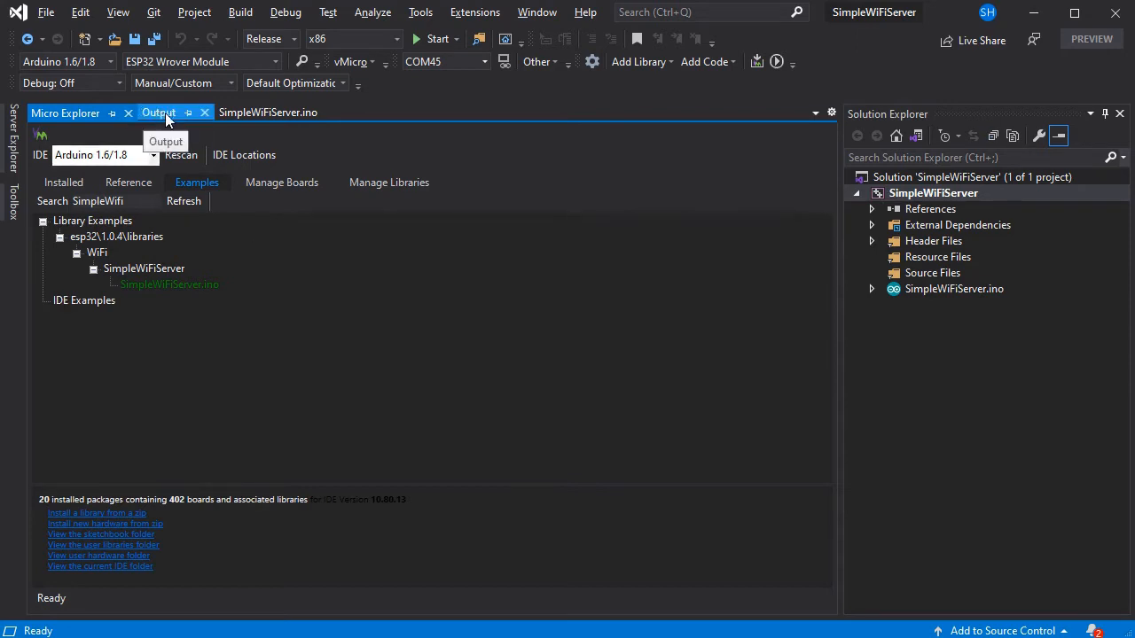
Read through SimpleWiFiServer.ino, noting the pin 4 LED text in the HTTP response.
click(268, 113)
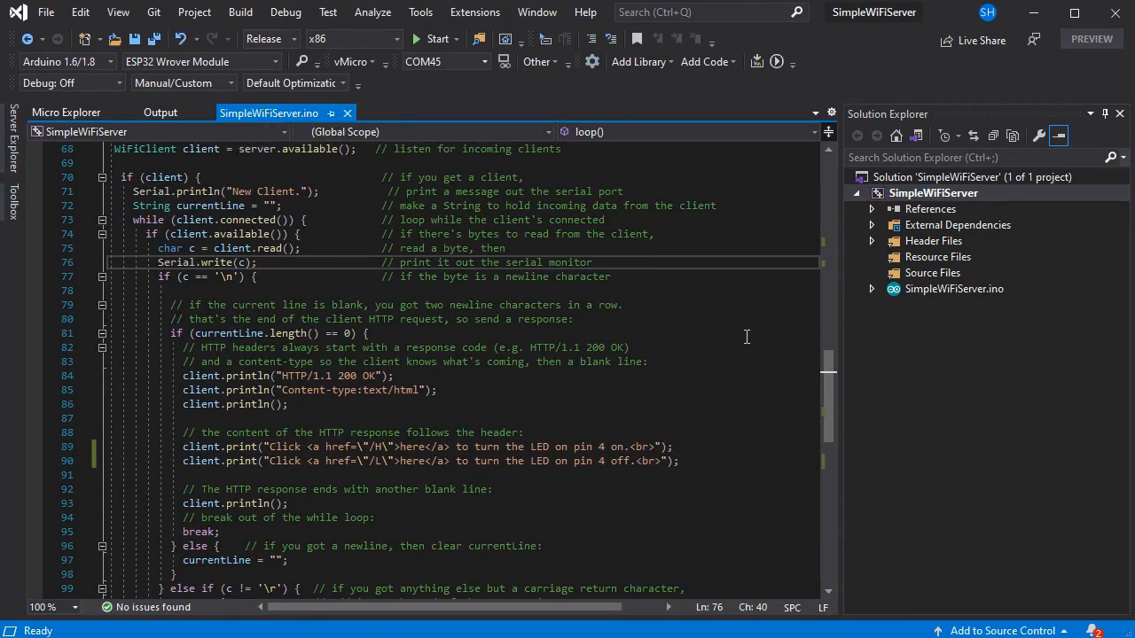
click(592, 446)
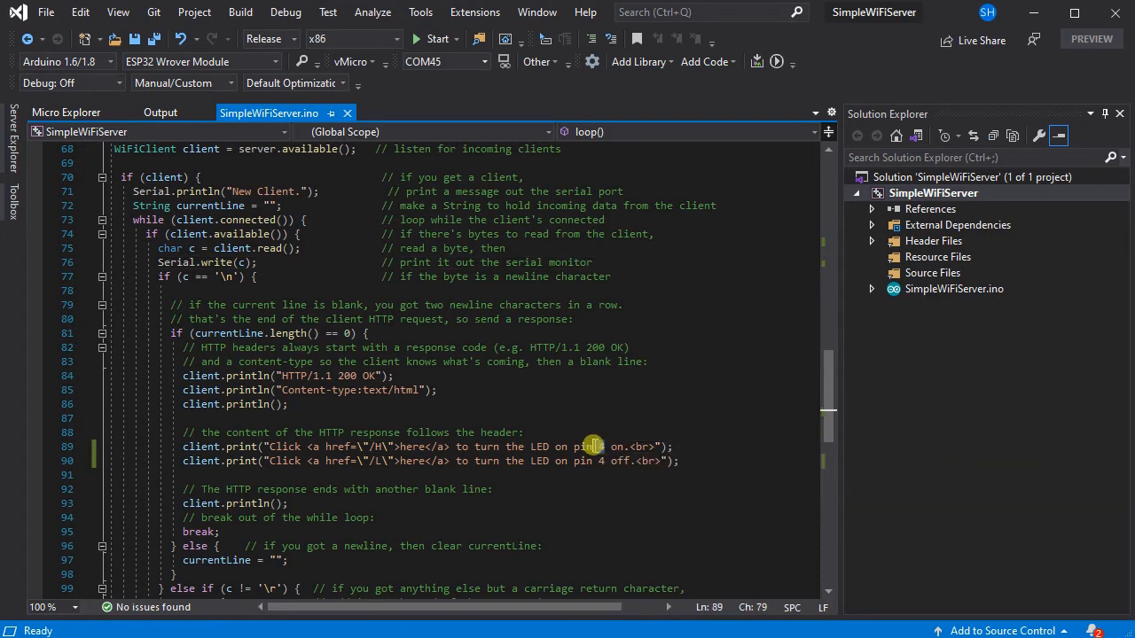
scroll(up, 3)
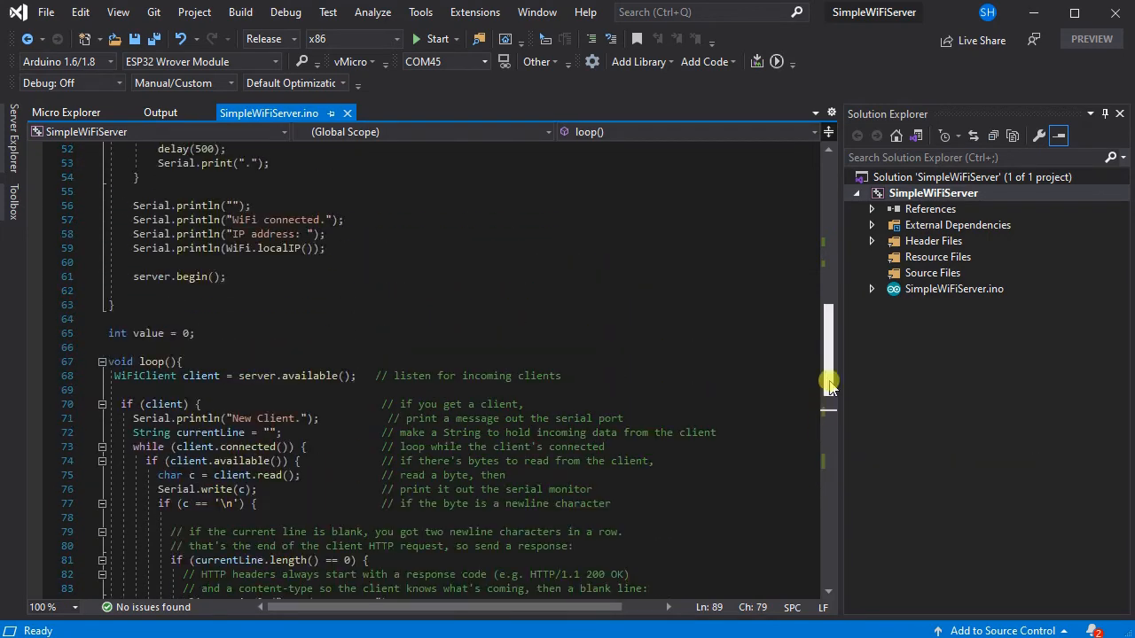
scroll(down, 3)
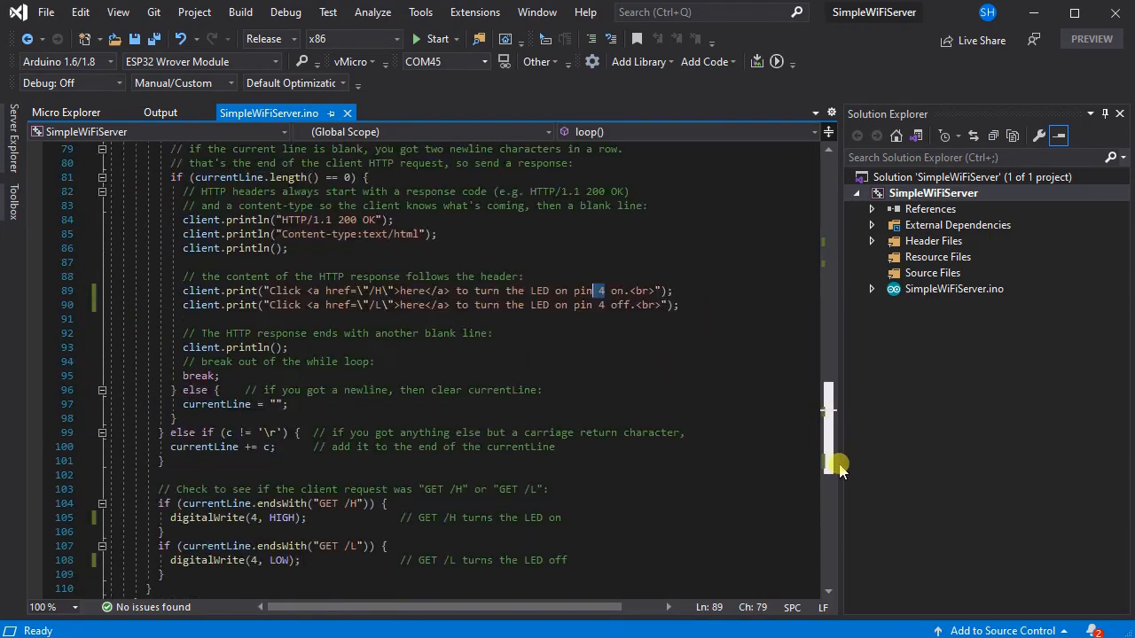
scroll(down, 3)
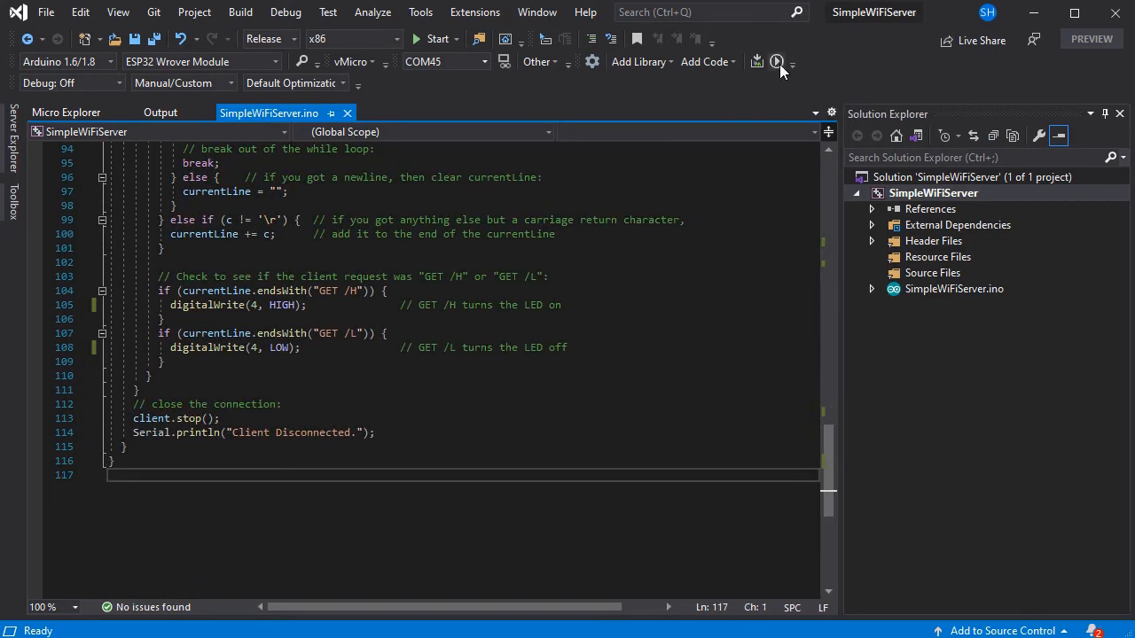
mouse_move(776, 60)
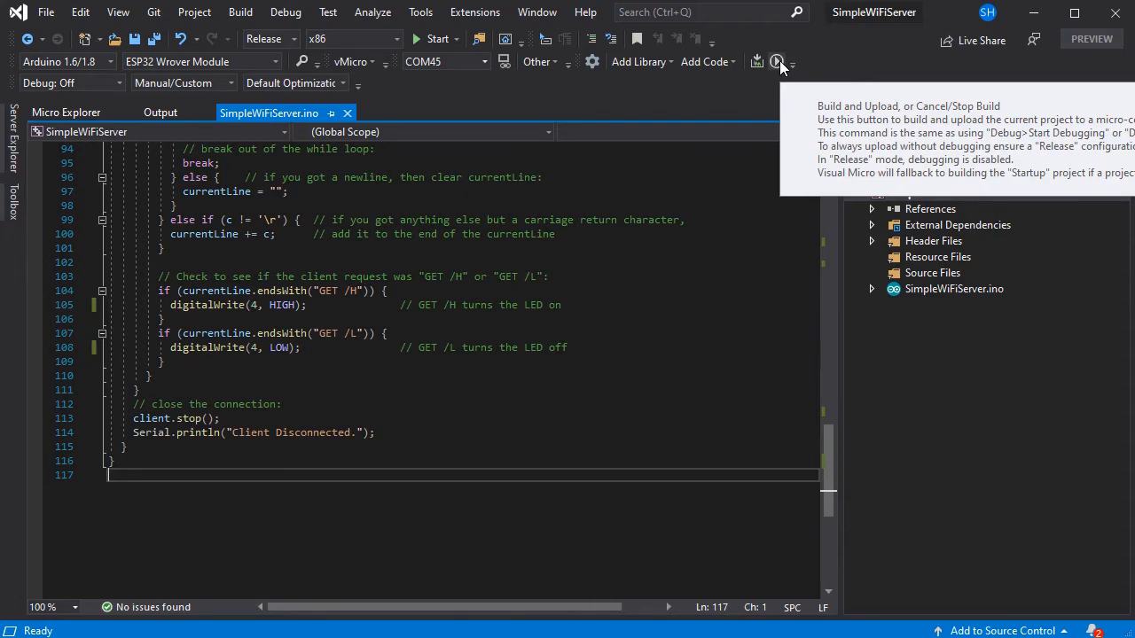
Build and upload the SimpleWiFiServer sketch to the ESP32 board.
click(755, 60)
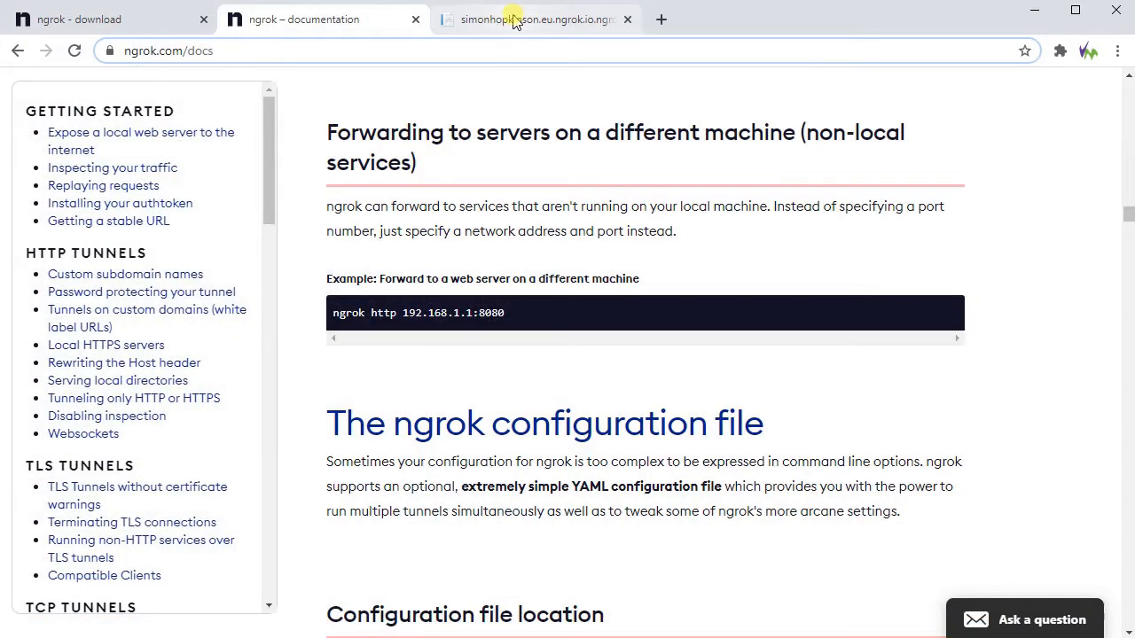
Load the ESP32 LED page via the tunnel URL and view the console's GET /, /H, /L 200 OK log.
click(531, 17)
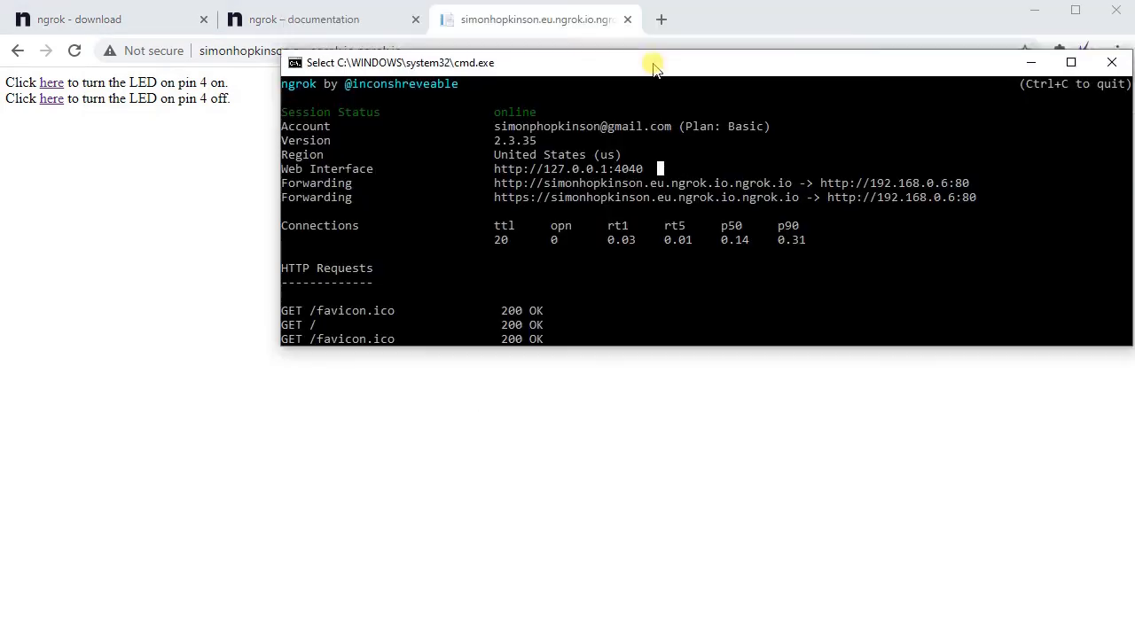
drag(652, 67, 653, 324)
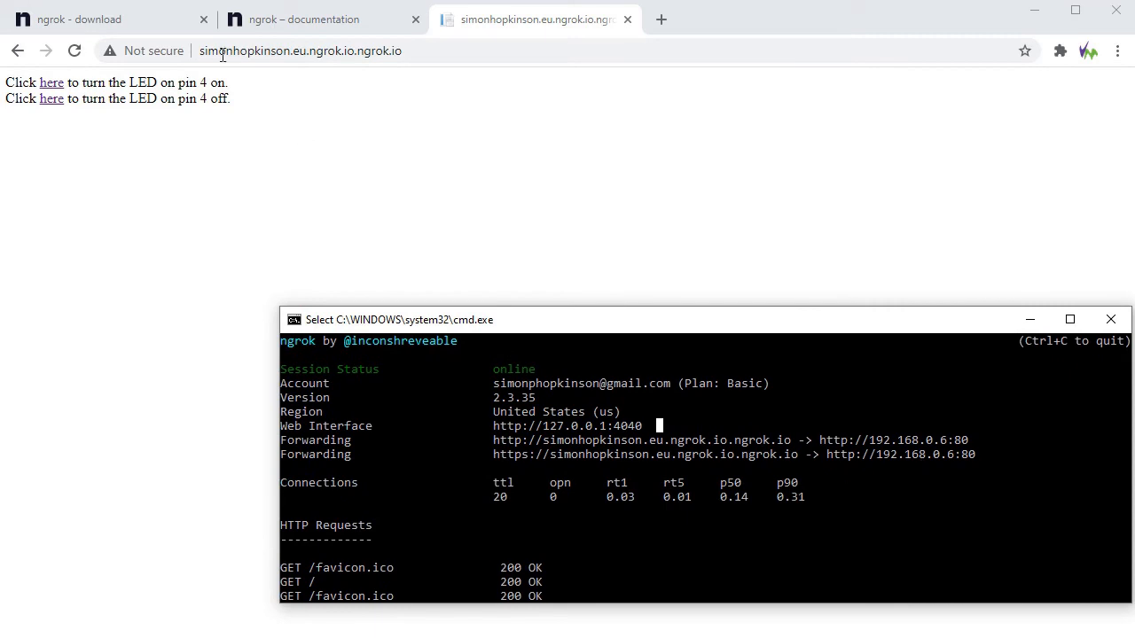
click(51, 83)
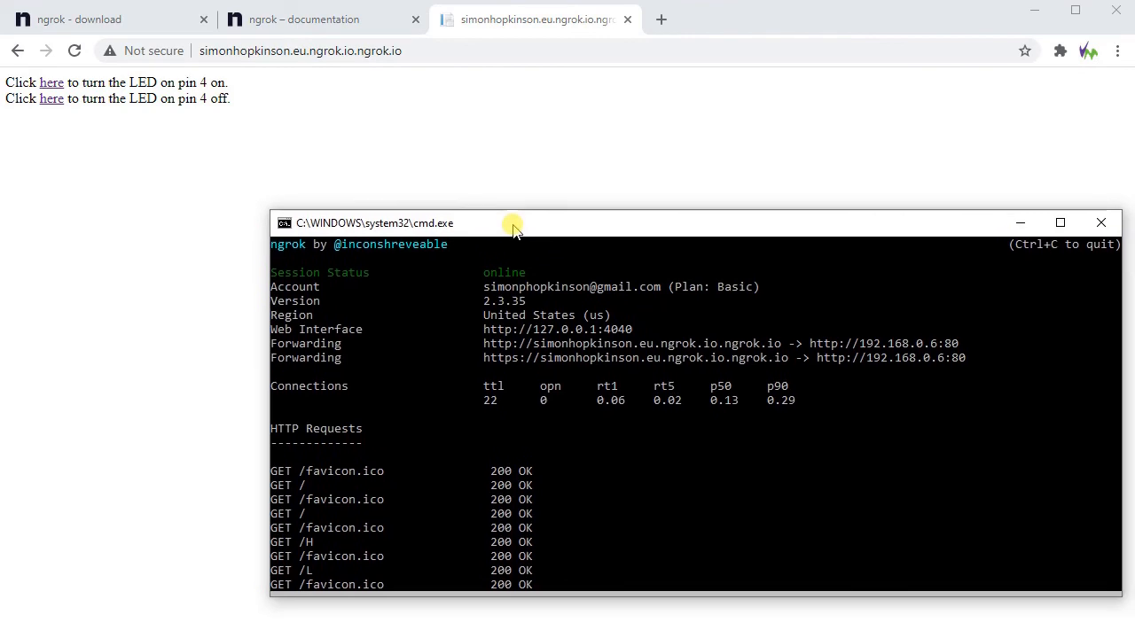
click(872, 18)
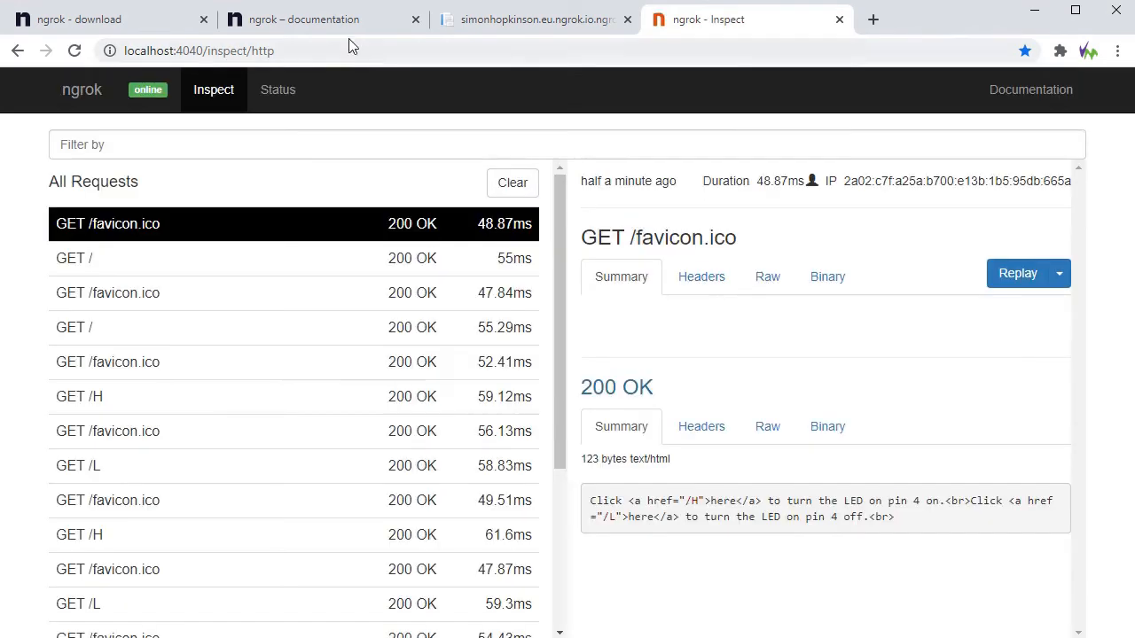
mouse_move(950, 518)
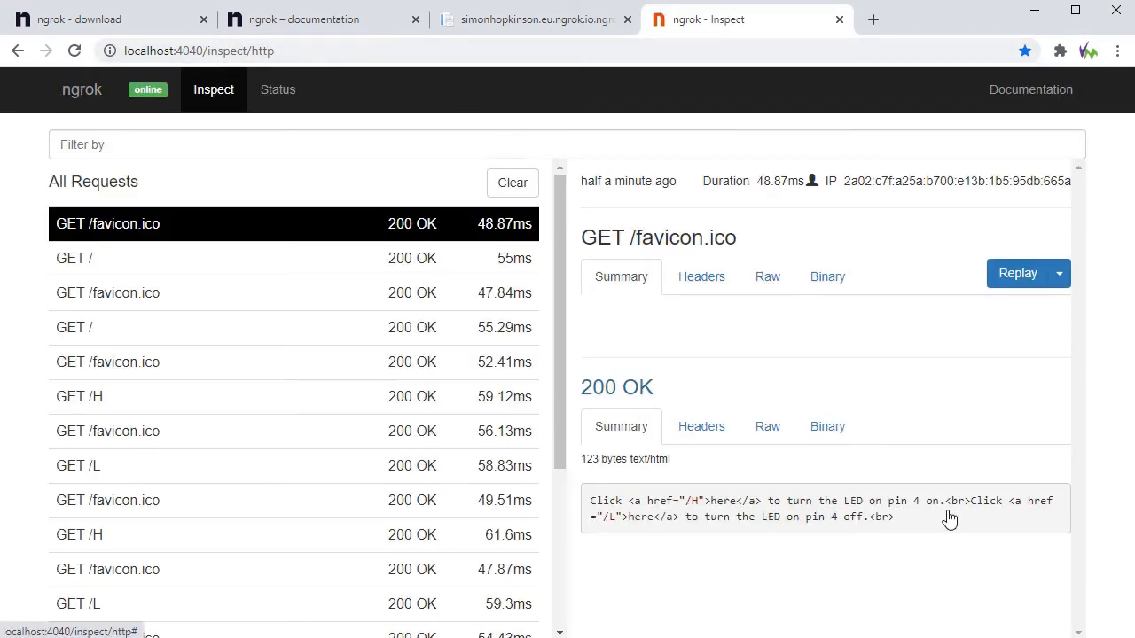
mouse_move(701, 431)
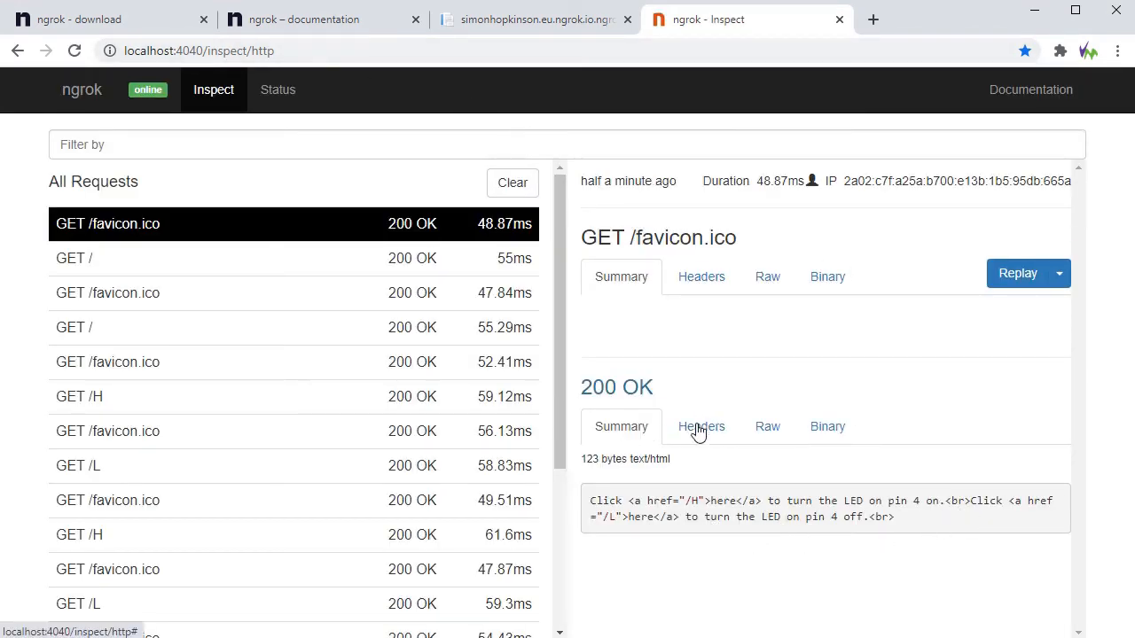
Inspect the favicon response headers and the GET / HTML body, then return to the ESP32 tunnel page.
click(700, 425)
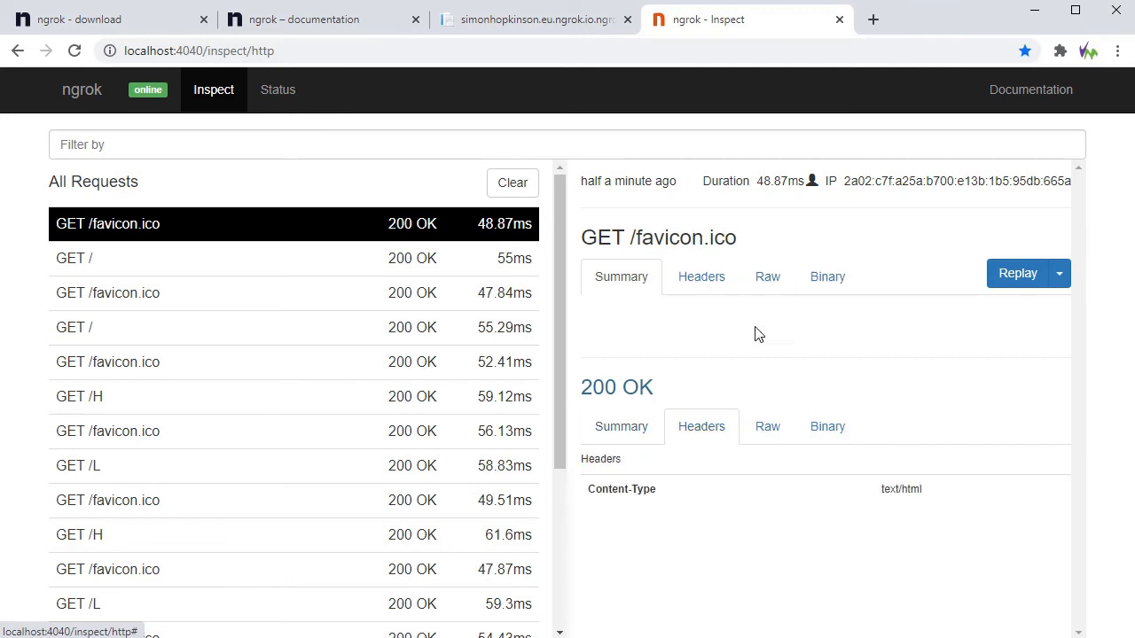
mouse_move(1017, 280)
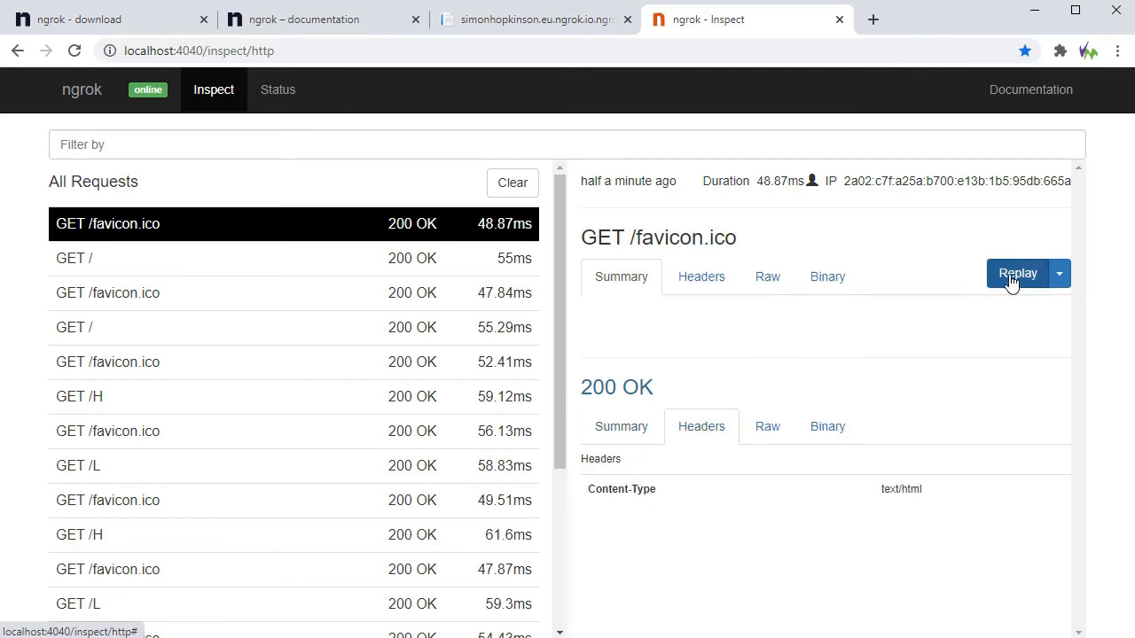
mouse_move(209, 220)
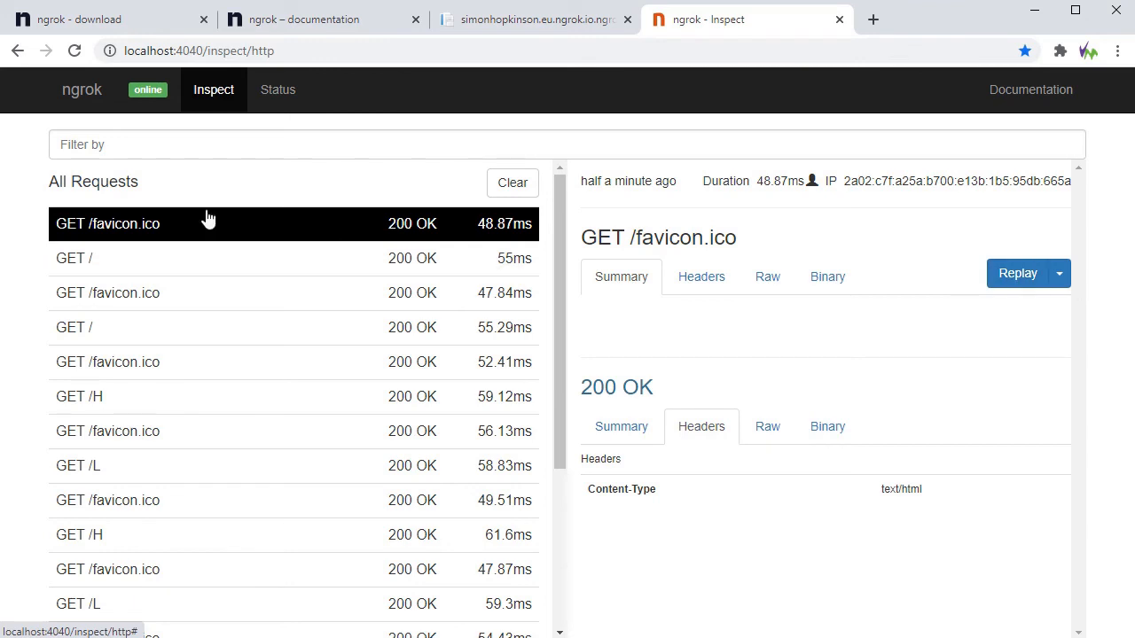
click(75, 259)
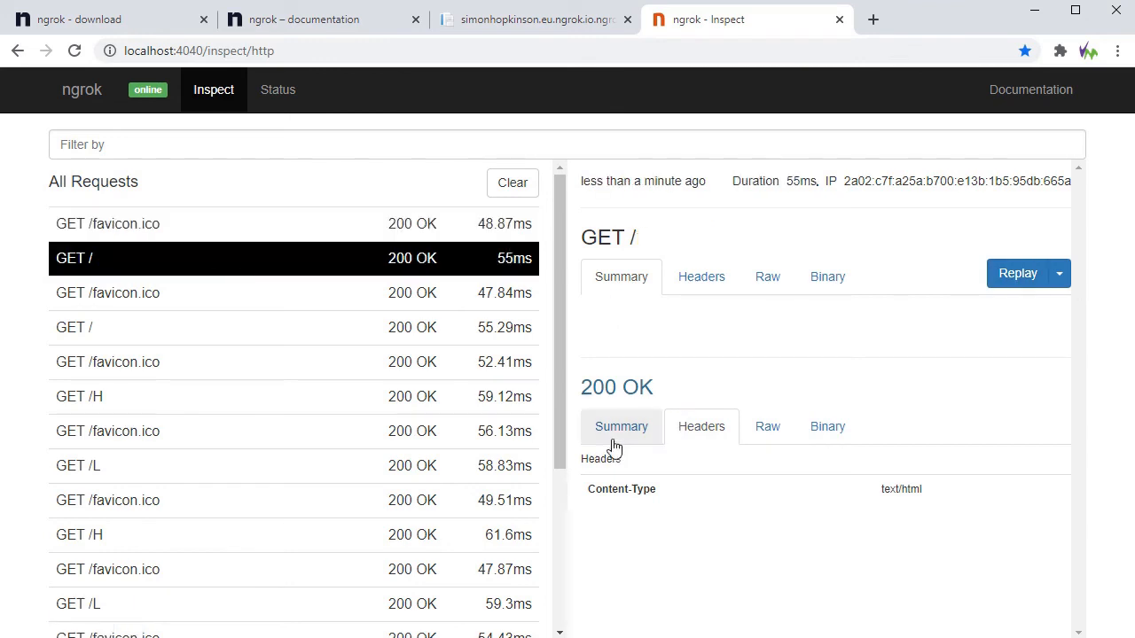
click(620, 426)
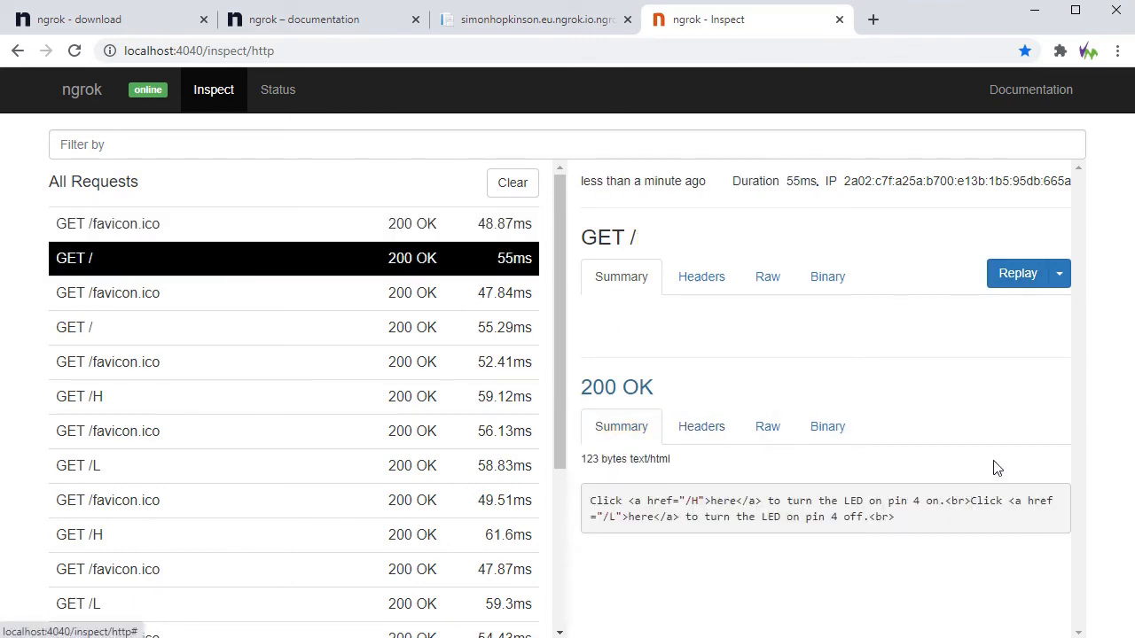
click(532, 17)
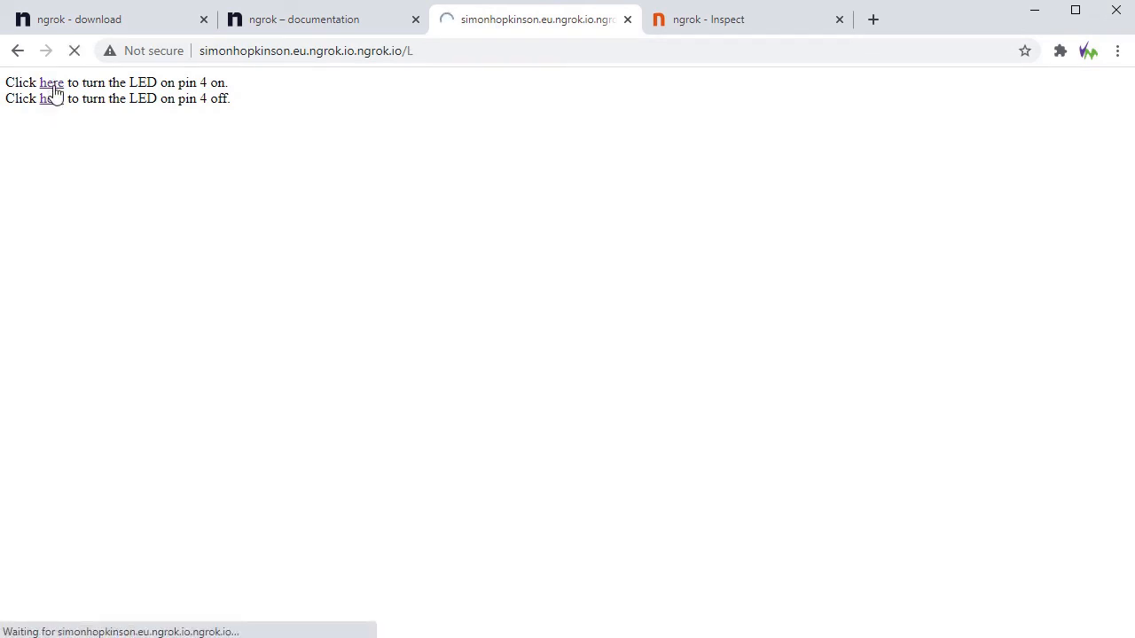